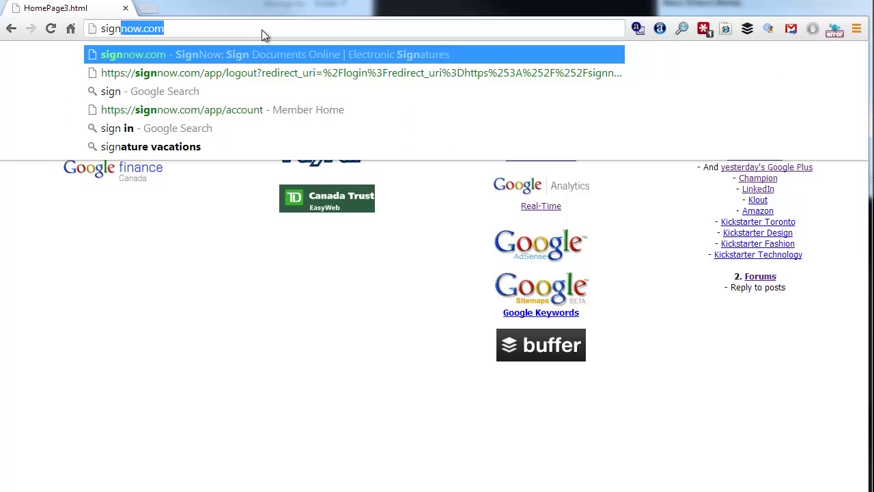
Go to signnow.com and reach the account's documents home page.
click(224, 109)
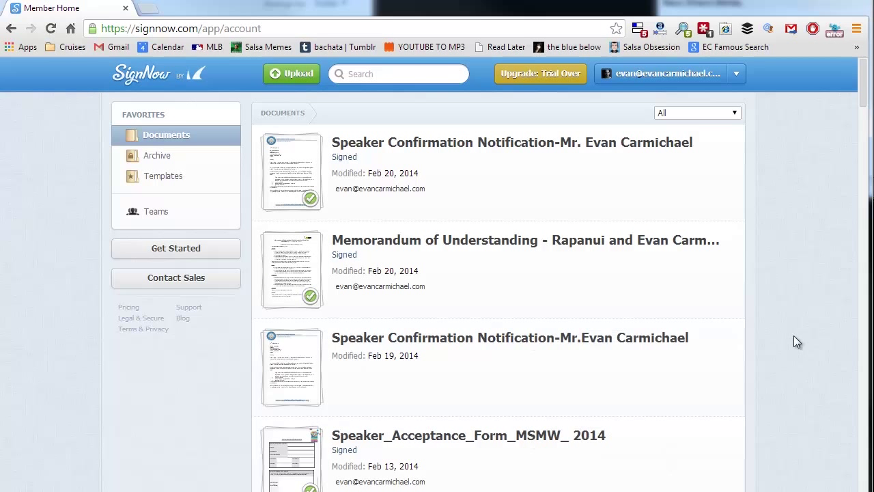
mouse_move(789, 343)
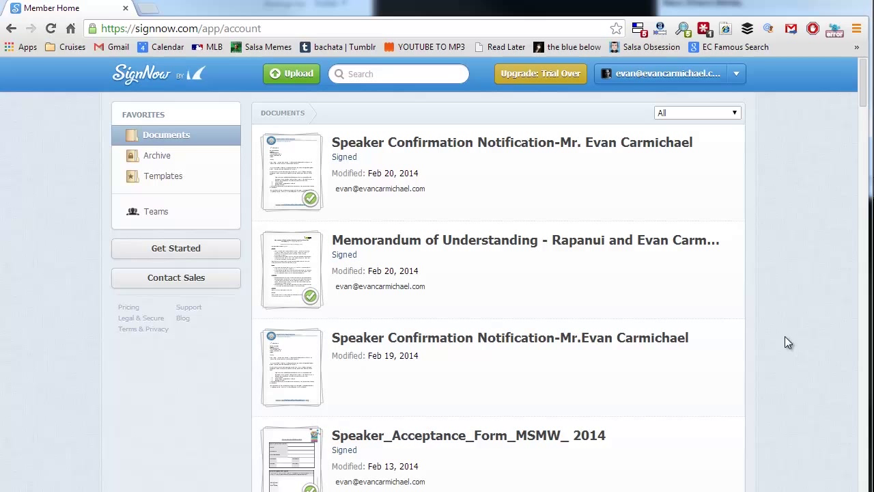
mouse_move(808, 322)
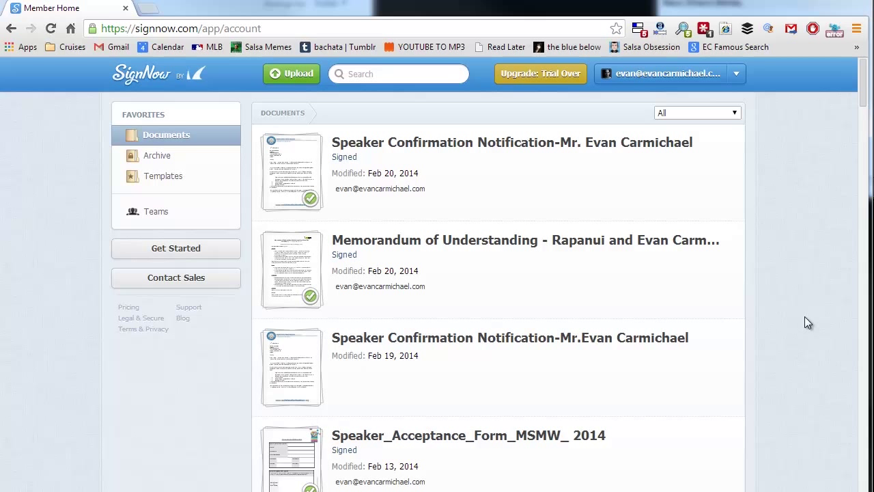
mouse_move(770, 265)
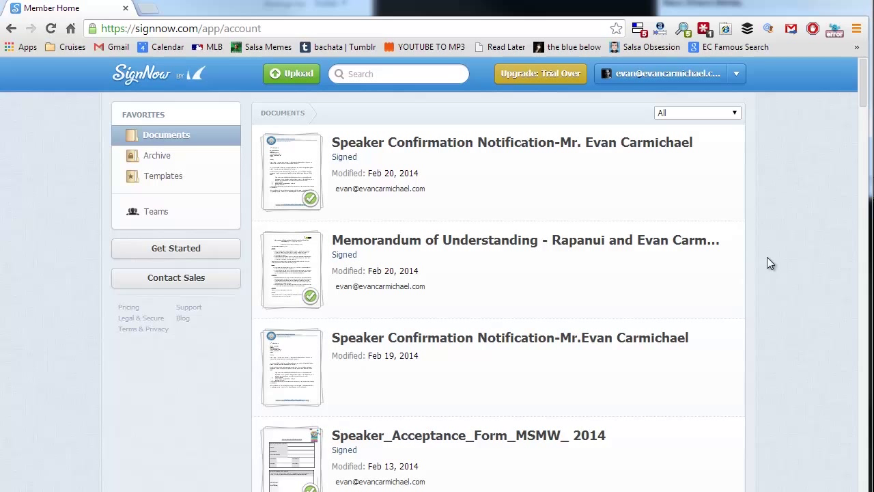
mouse_move(803, 352)
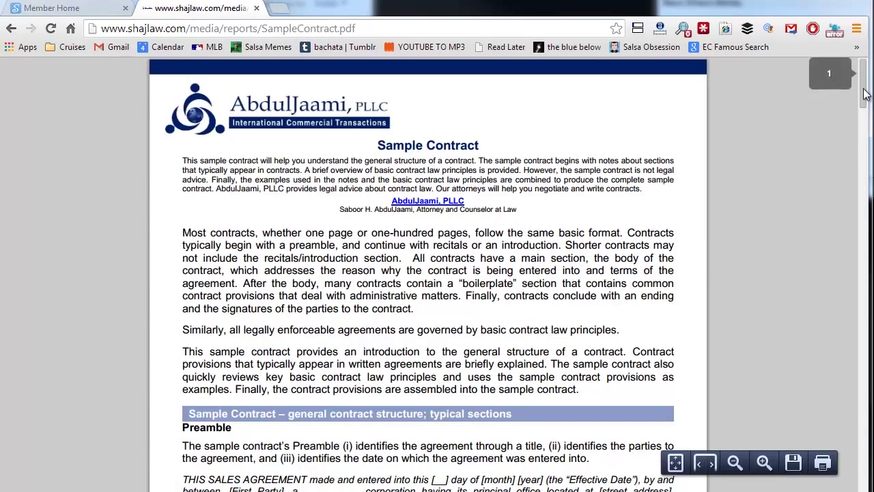
Scroll through SampleContract.pdf to review its first and second party signature blocks.
scroll(down, 3)
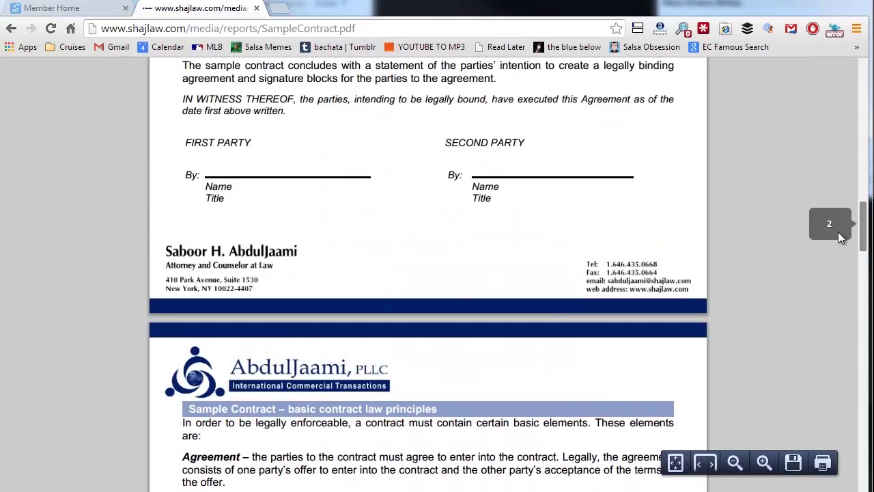
scroll(up, 3)
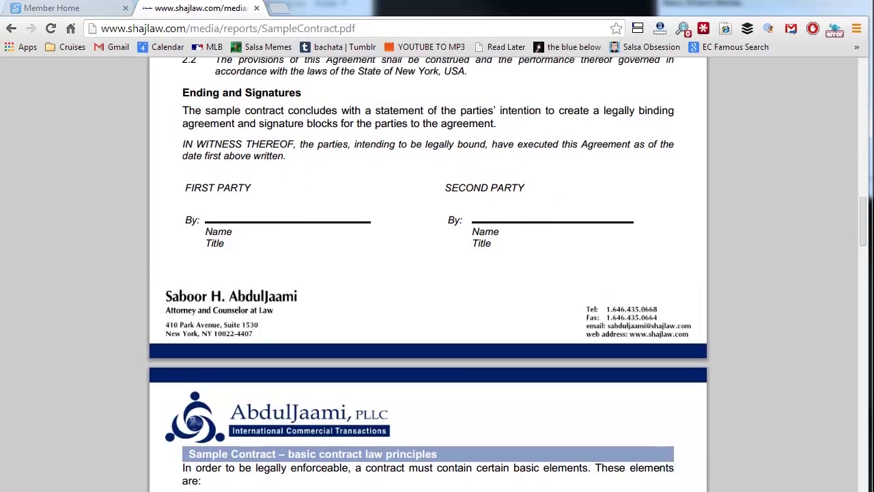
scroll(up, 3)
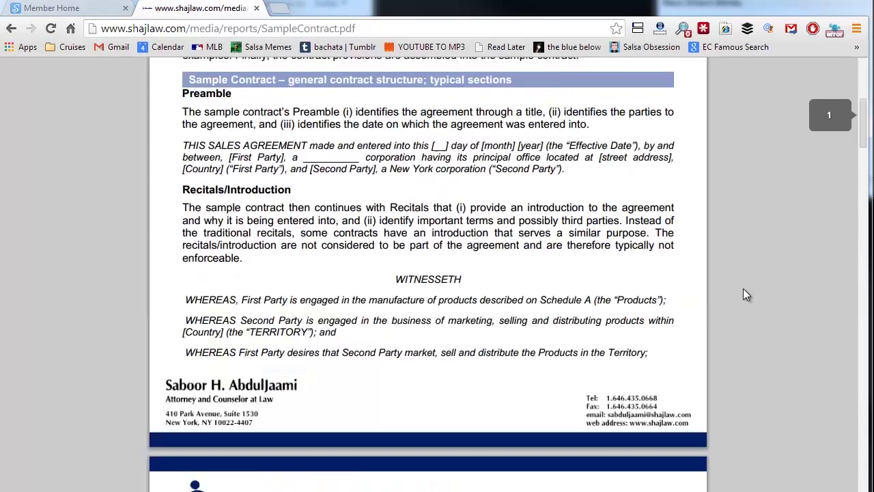
scroll(up, 3)
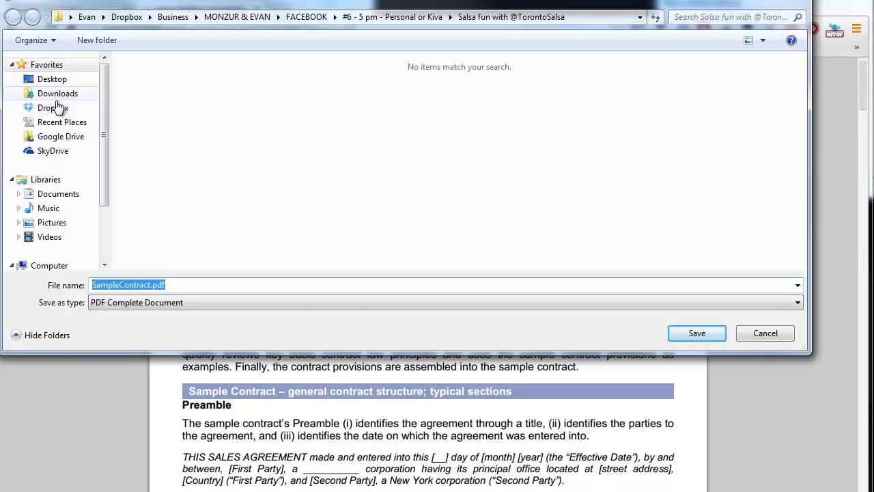
Save SampleContract.pdf to the Desktop.
click(52, 78)
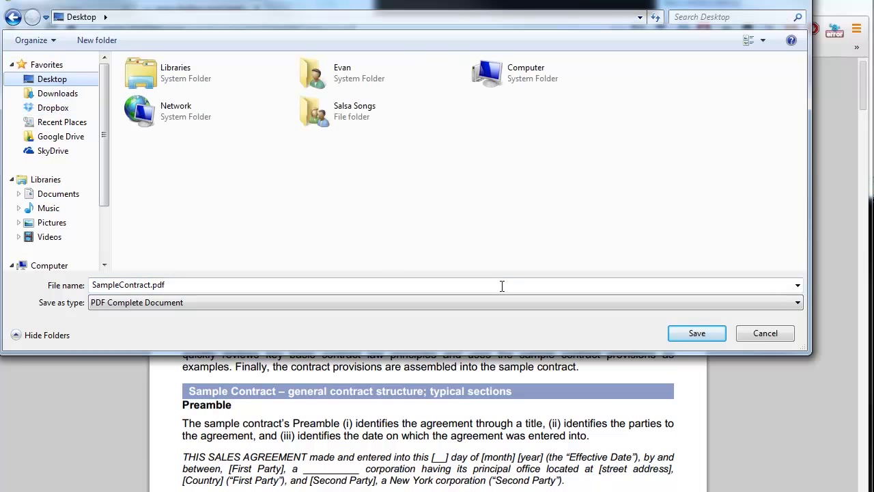
click(697, 333)
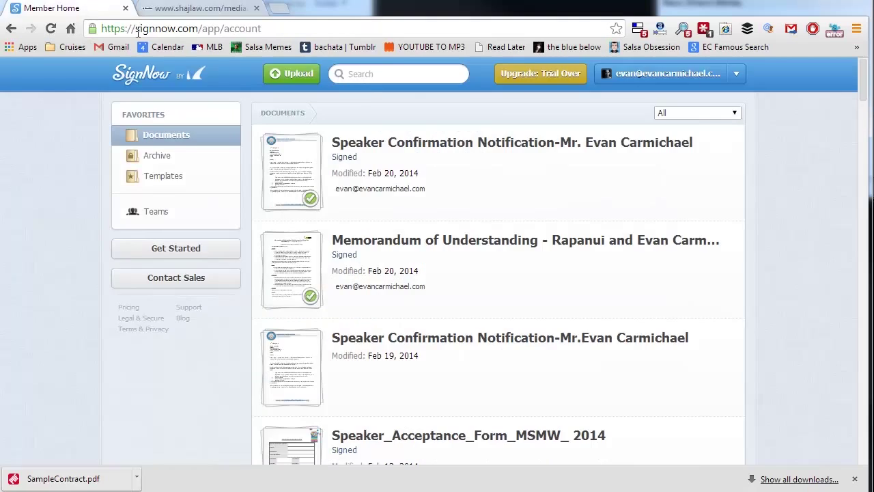
Upload SampleContract.pdf to SignNow and open it in the document editor.
click(292, 73)
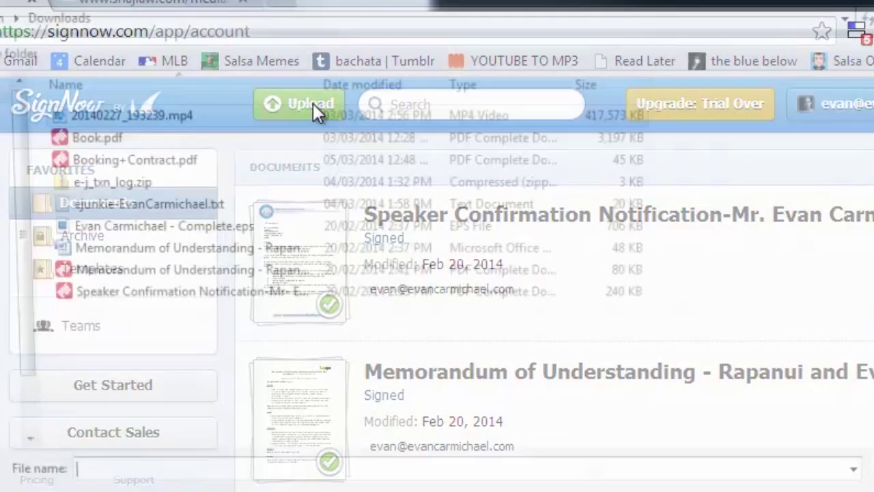
click(300, 104)
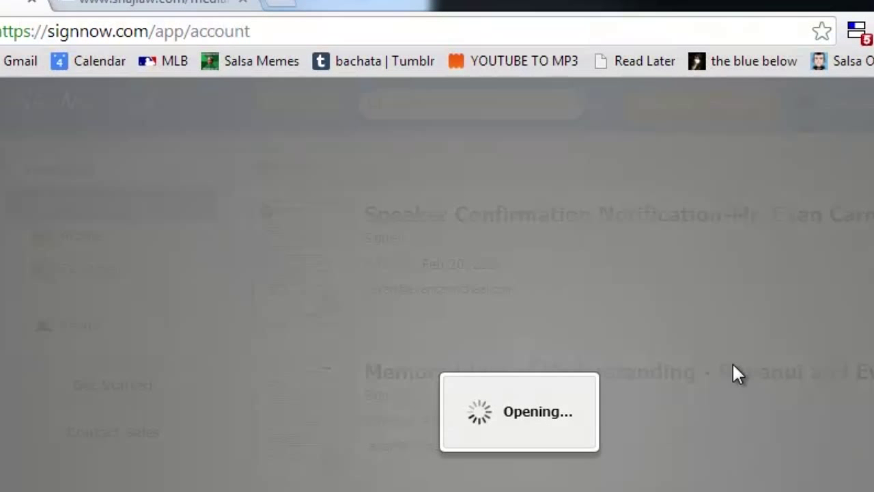
mouse_move(467, 459)
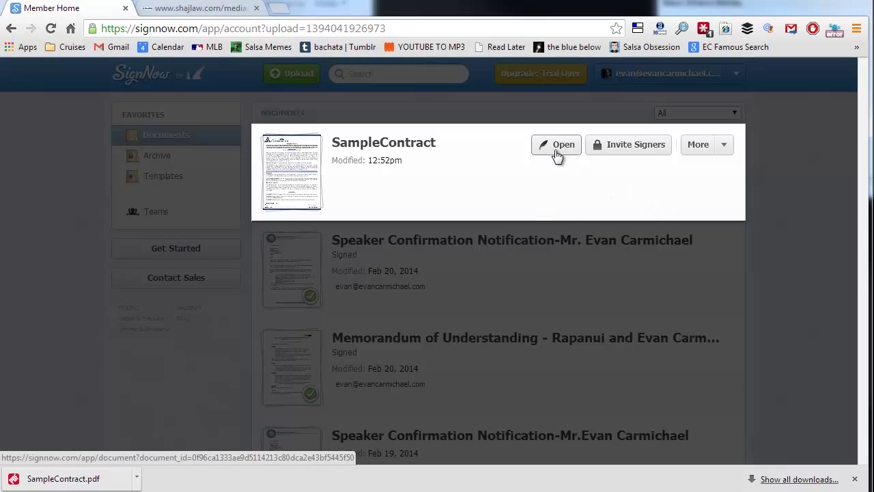
mouse_move(622, 149)
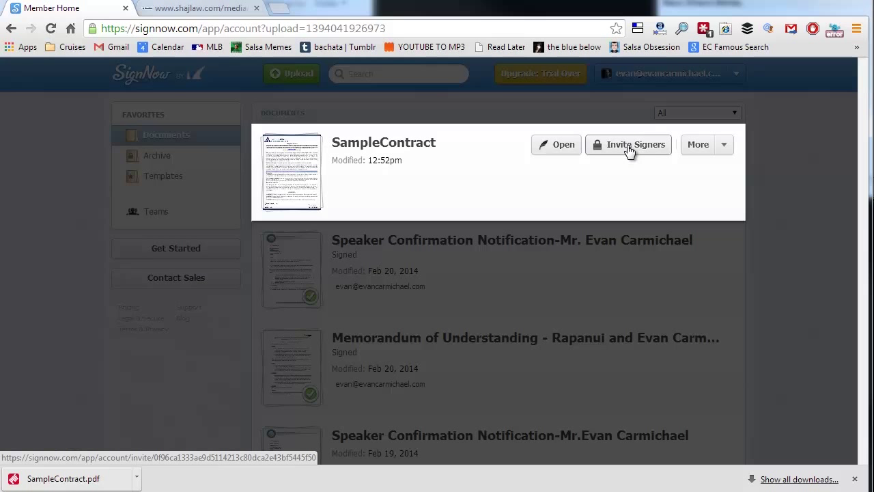
mouse_move(578, 161)
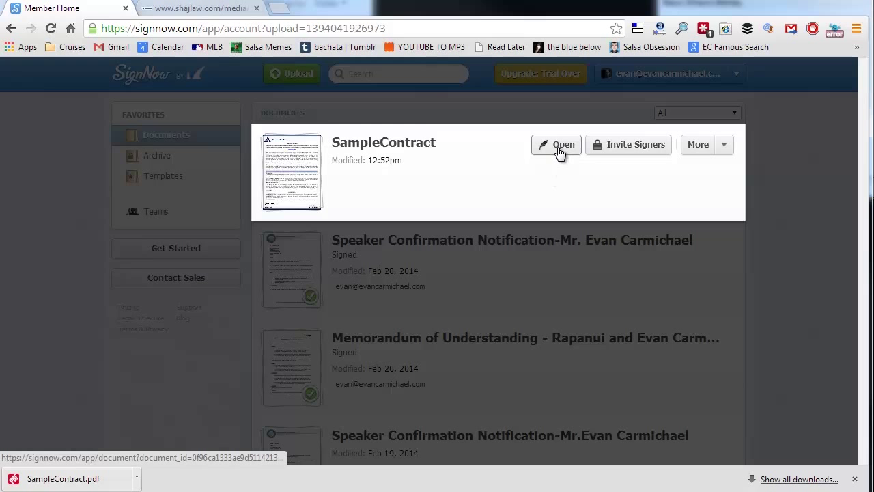
click(556, 145)
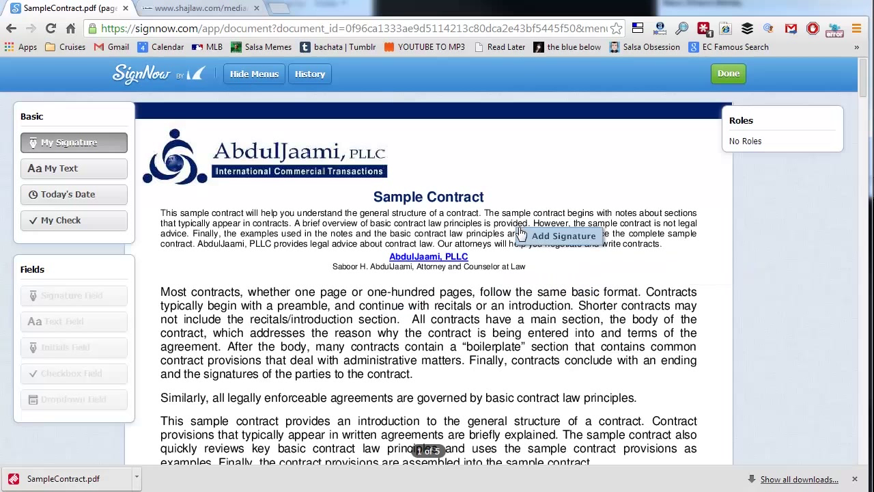
Scroll the contract down to page 2's Ending and Signatures section.
click(198, 8)
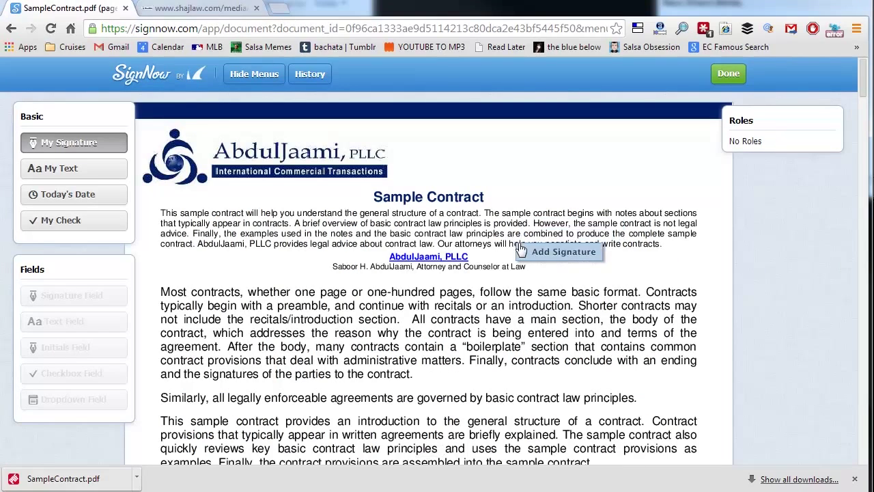
scroll(down, 3)
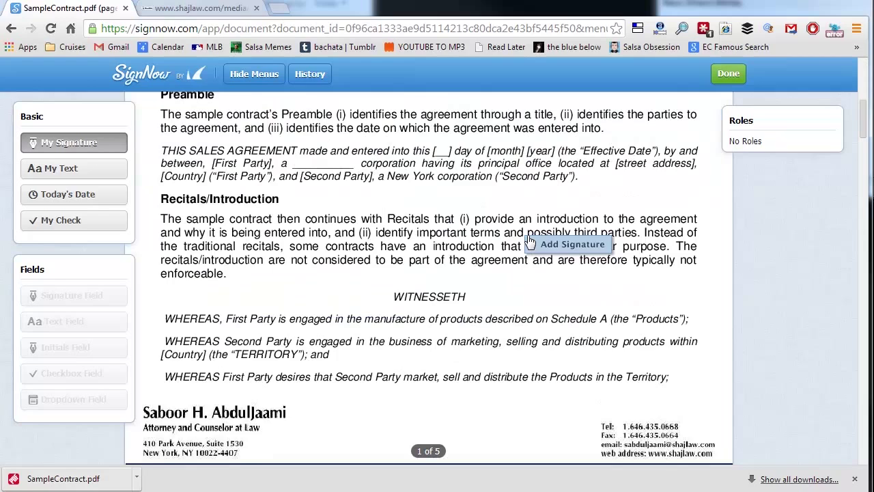
scroll(down, 3)
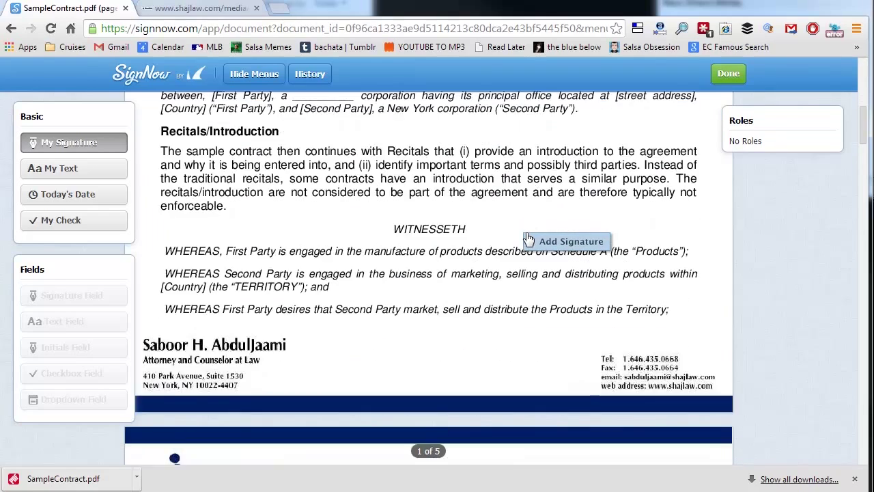
scroll(down, 3)
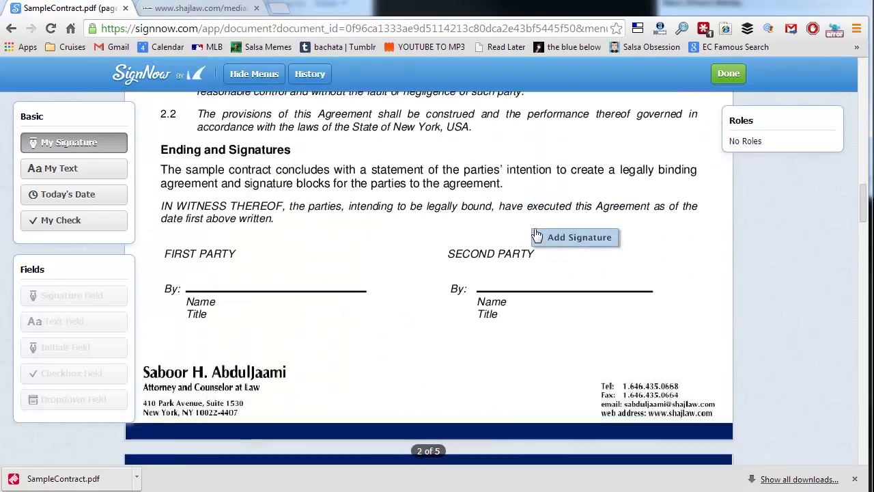
mouse_move(69, 142)
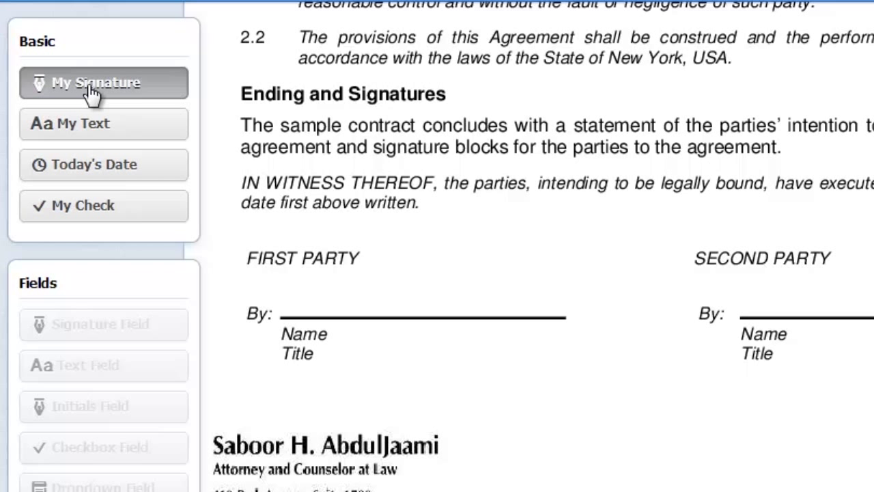
mouse_move(147, 108)
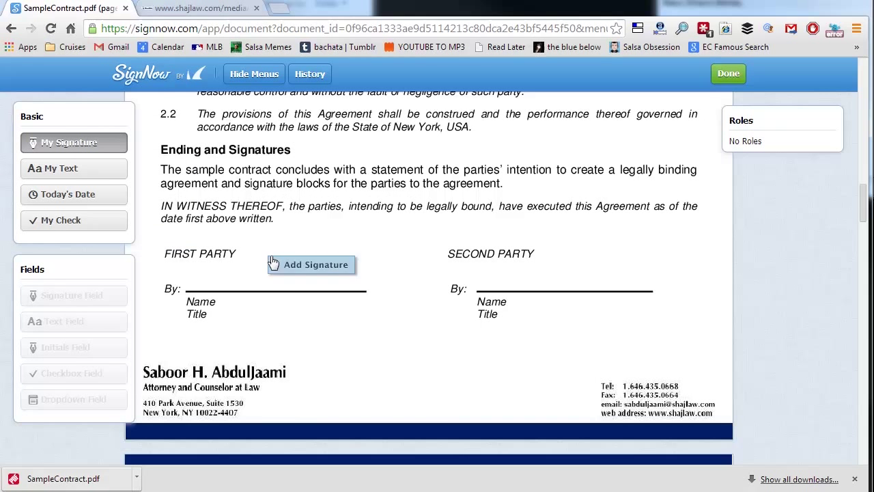
Add the saved handwritten signature and position it on the First Party By: line.
click(312, 265)
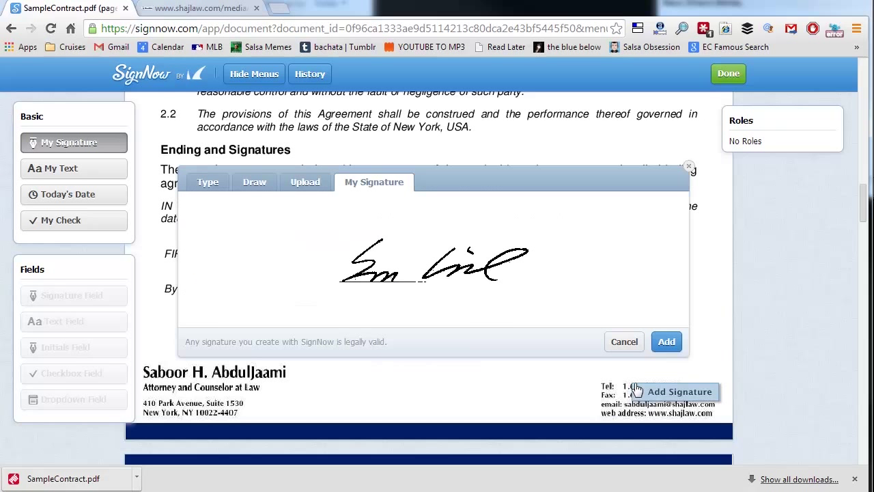
click(666, 341)
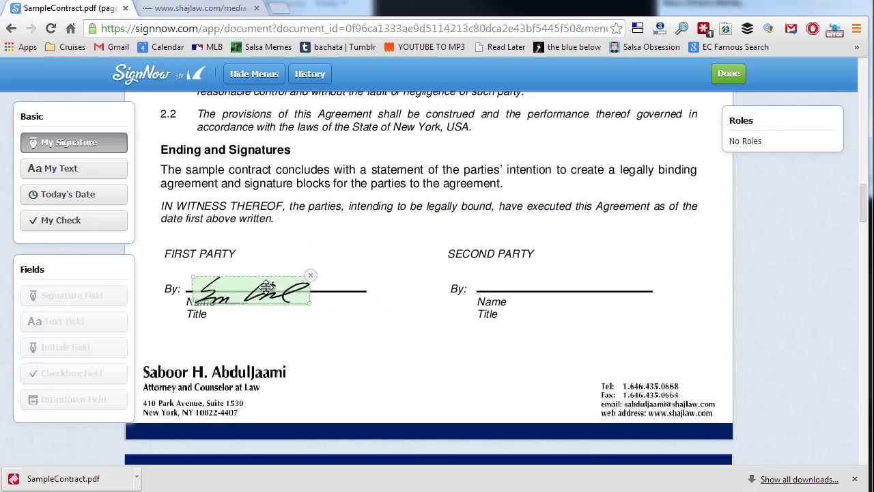
drag(248, 290, 248, 279)
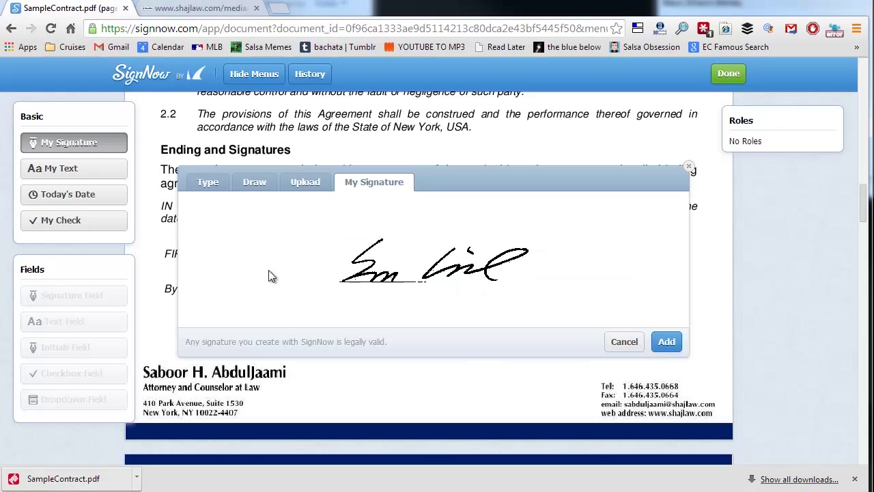
click(666, 341)
text(Evan Carmichael)
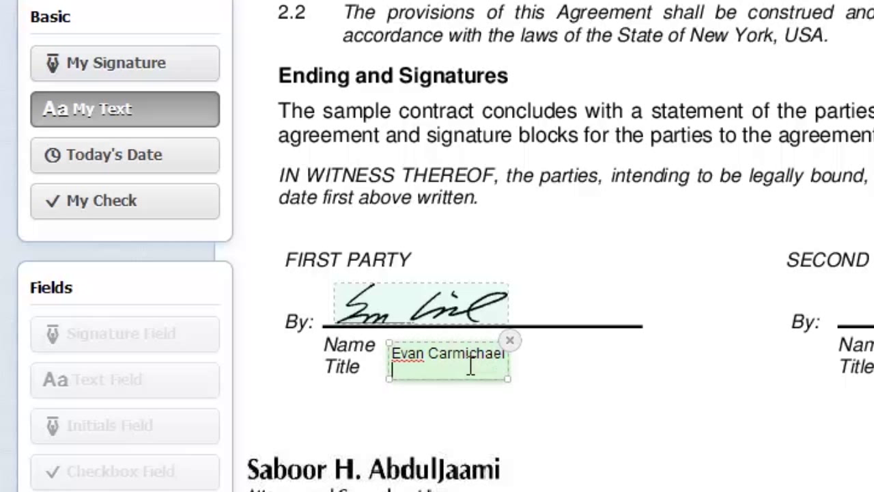
Enter the title Founder and the website evancarmichael.com beneath the first party name.
text(Founder)
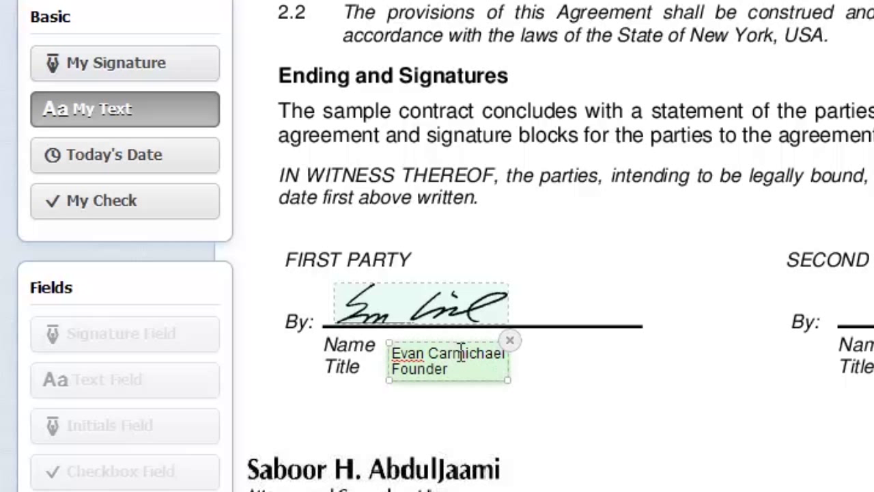
text(, evancarmichael.com)
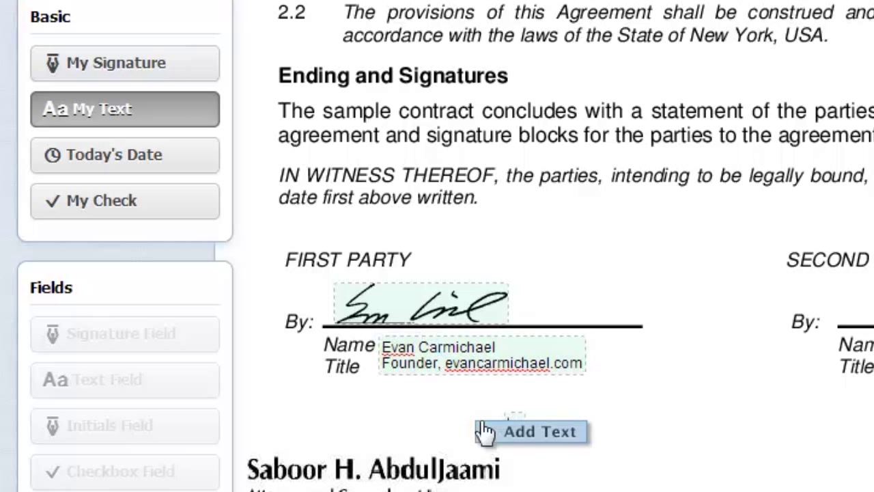
mouse_move(375, 353)
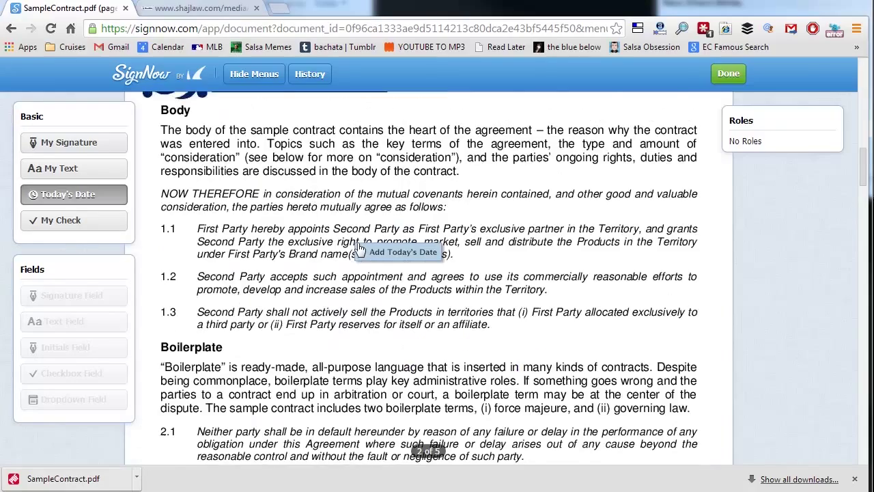
Fill the day blank with today's date 03/05/2014 and check the blank after "a".
scroll(up, 3)
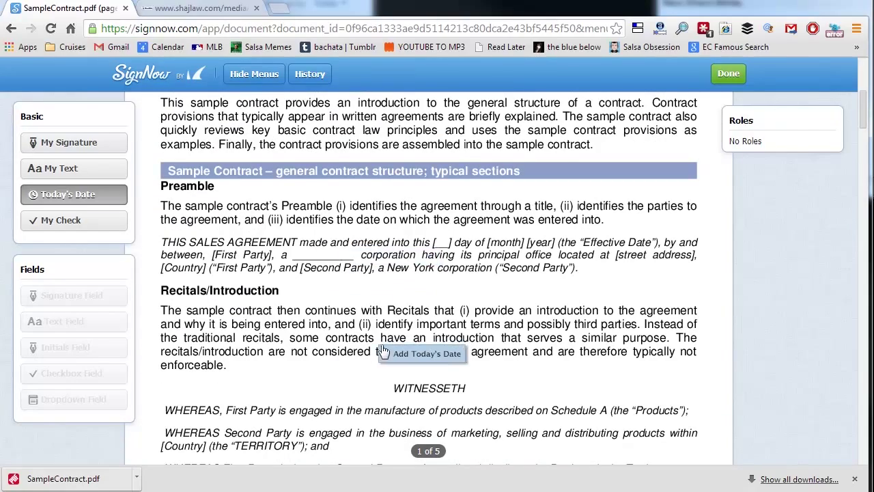
mouse_move(437, 249)
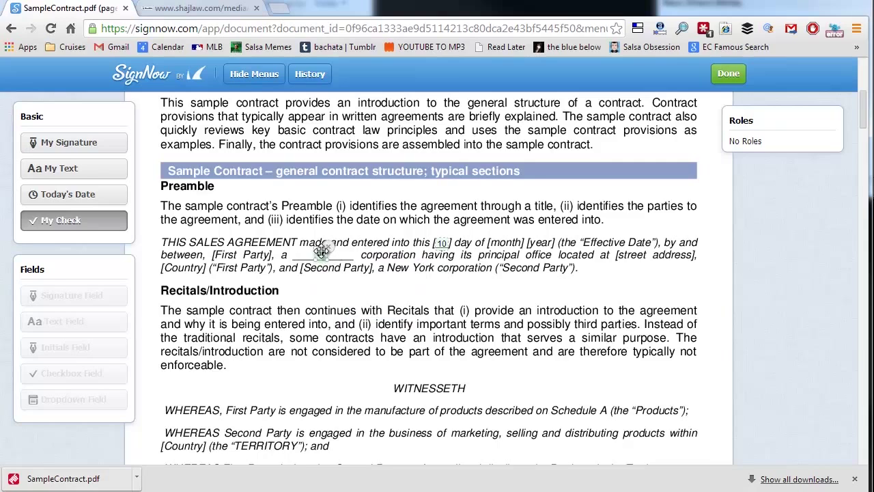
scroll(down, 3)
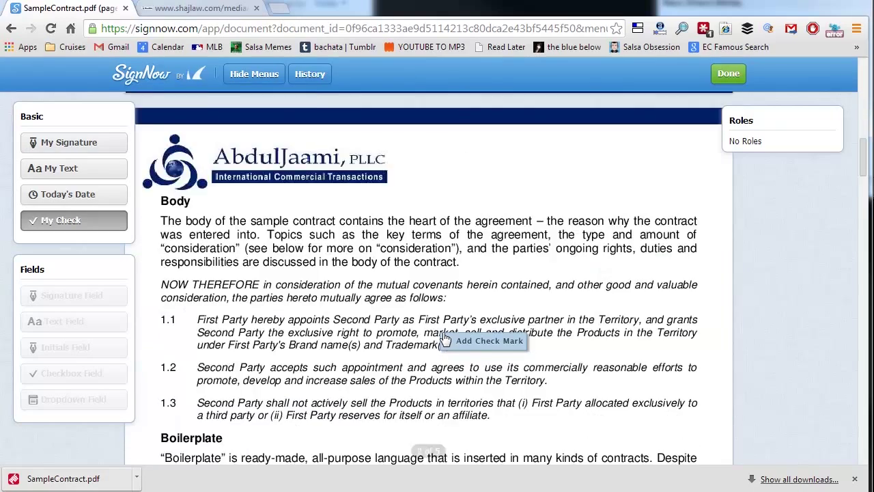
scroll(down, 3)
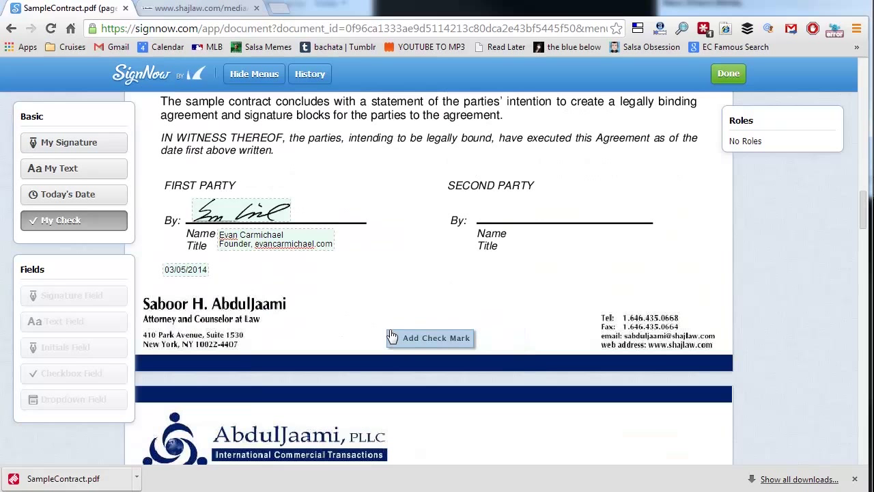
mouse_move(415, 226)
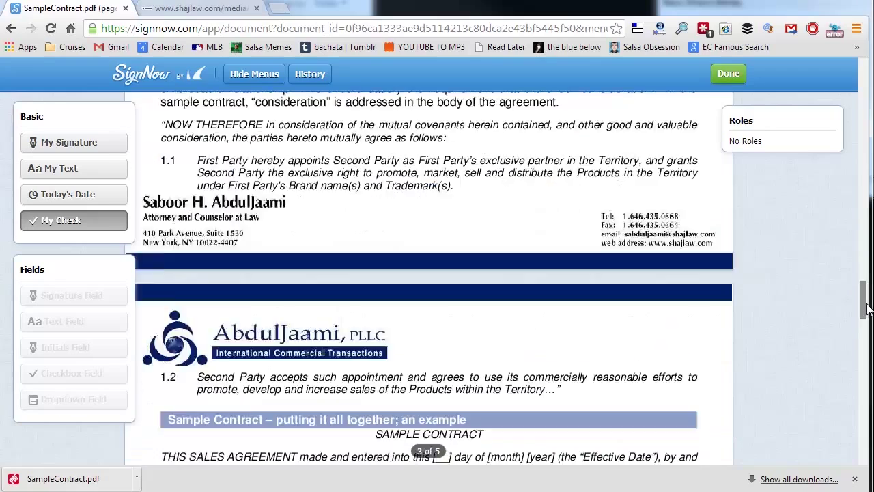
Sign the First Party By: line and mark the document Done so it shows Signed.
scroll(down, 3)
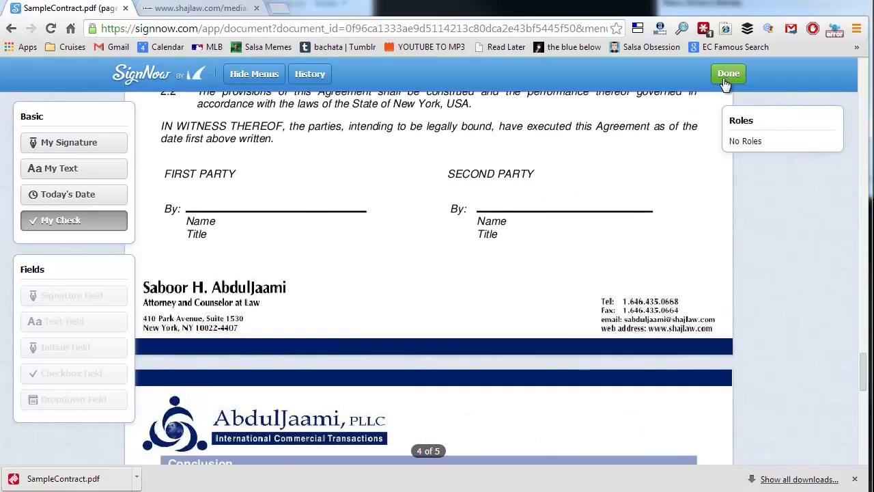
mouse_move(205, 203)
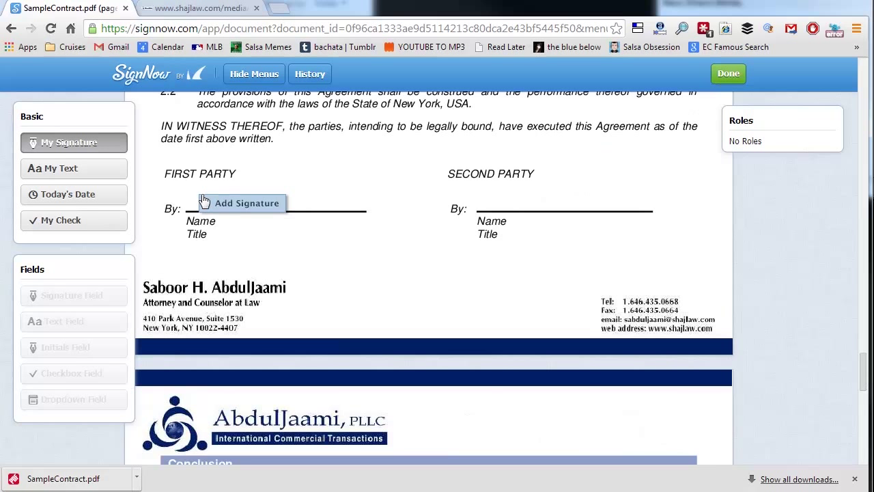
click(246, 202)
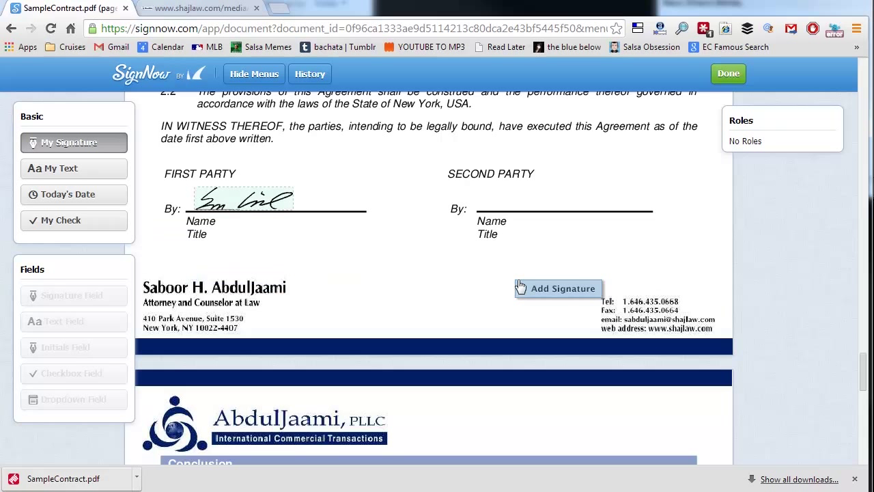
click(728, 73)
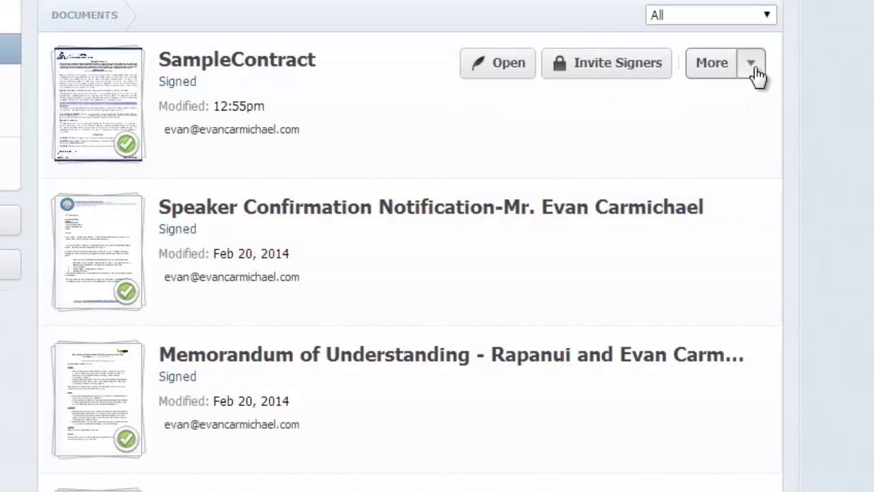
Download the signed SampleContract PDF from the More actions menu.
click(752, 62)
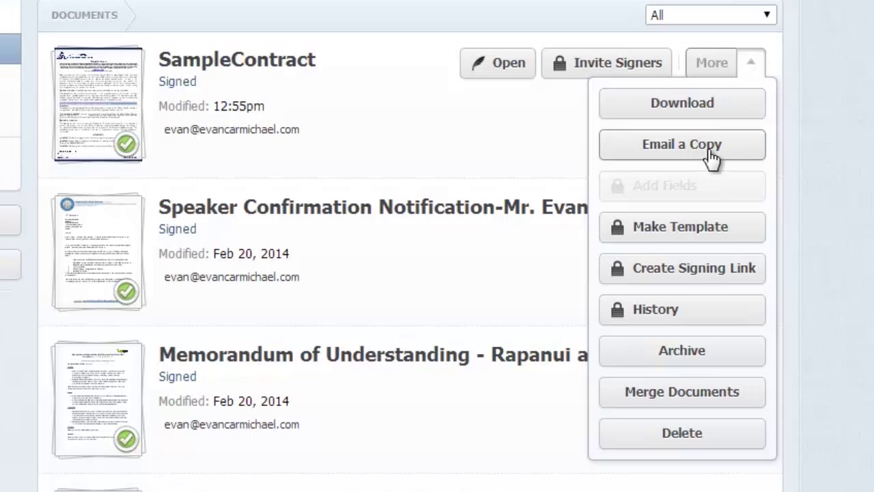
mouse_move(704, 110)
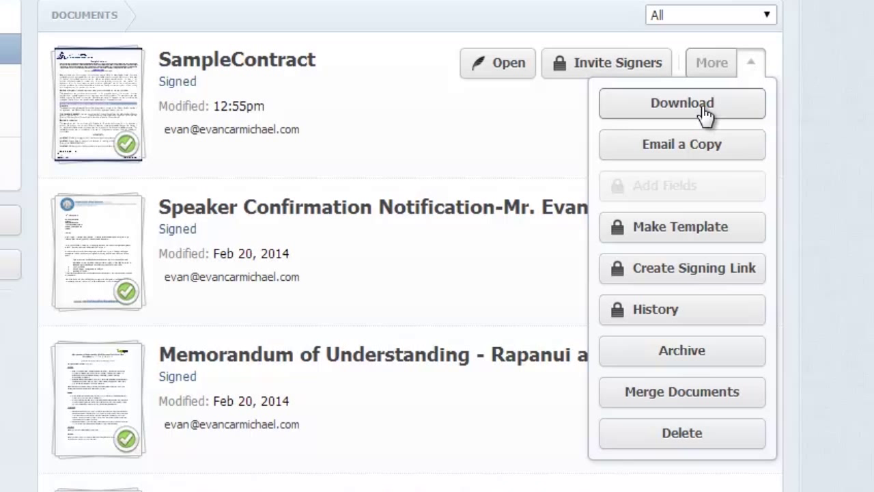
mouse_move(690, 112)
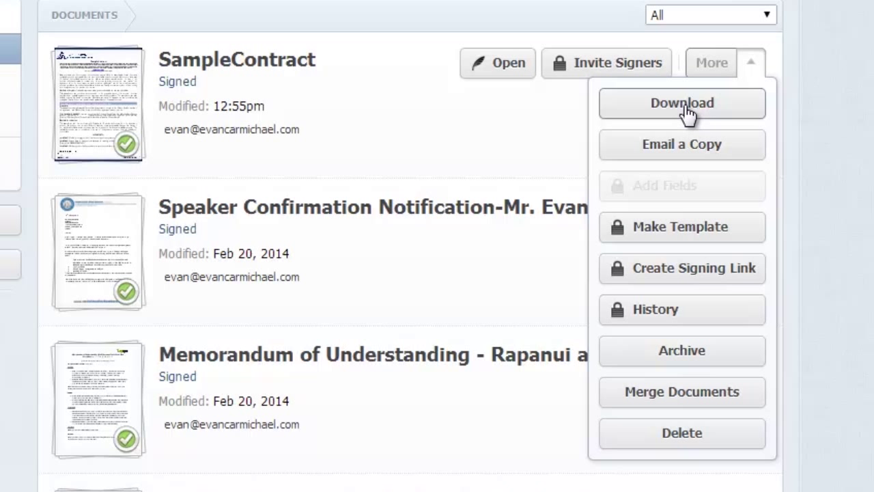
click(682, 104)
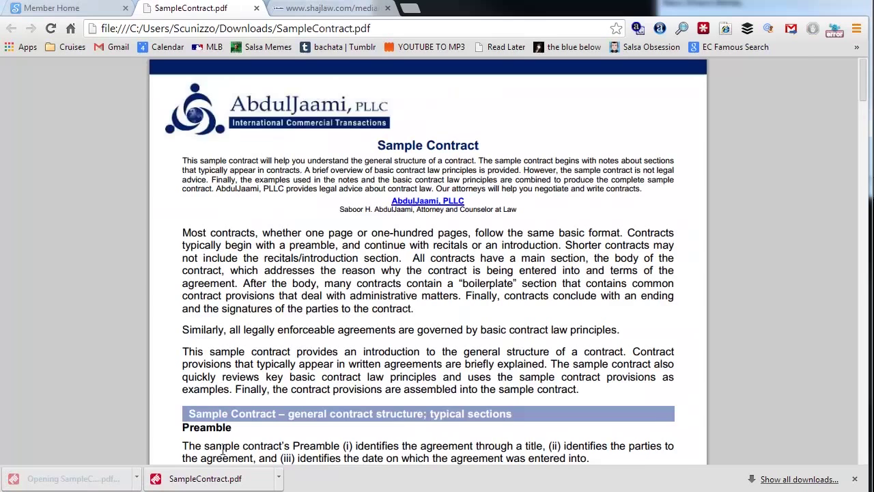
Review the downloaded contract's signature, date and check mark, then close the PDF tab.
scroll(down, 3)
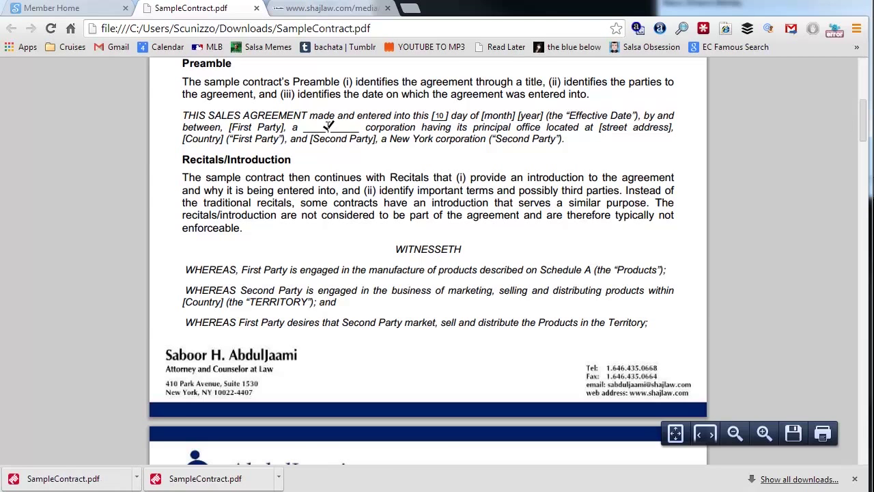
scroll(down, 3)
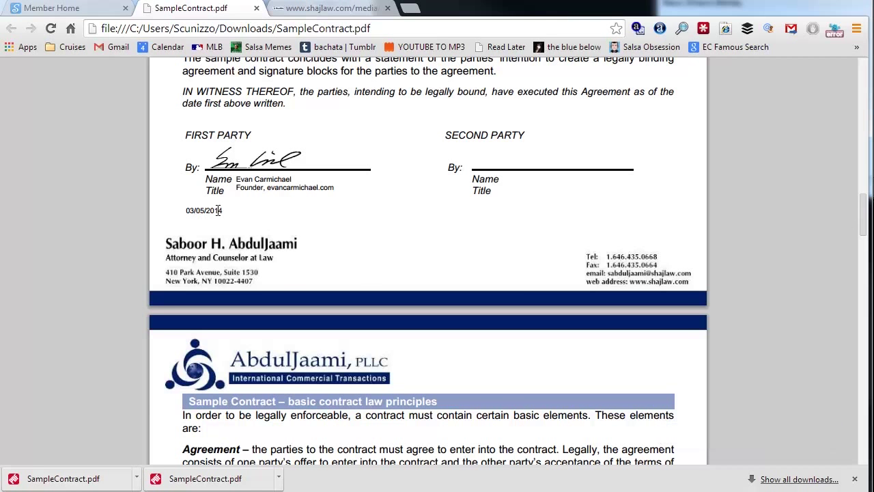
scroll(up, 3)
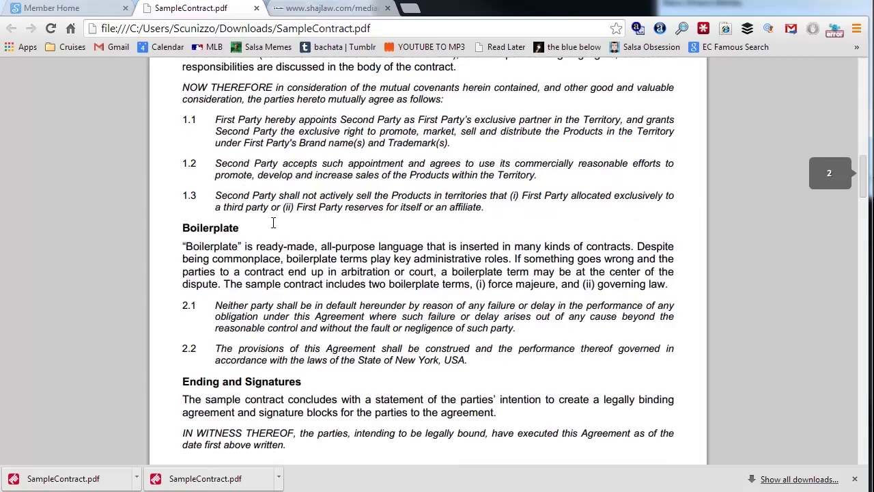
scroll(up, 3)
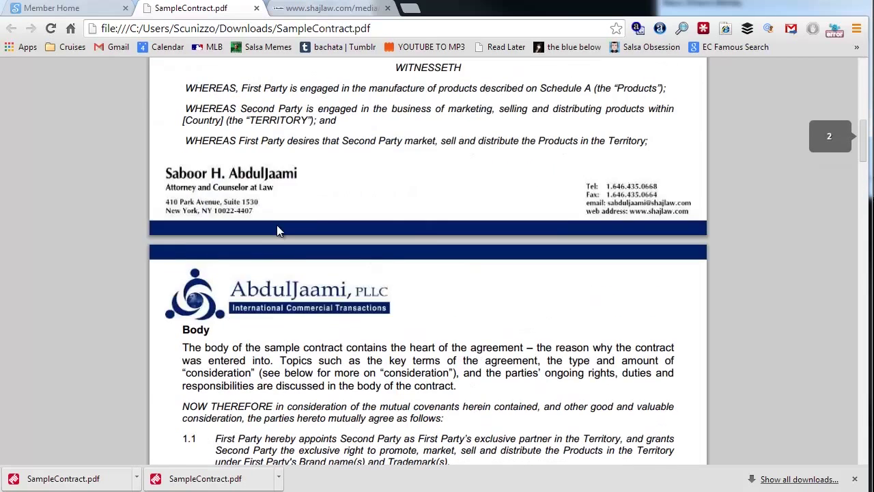
scroll(up, 3)
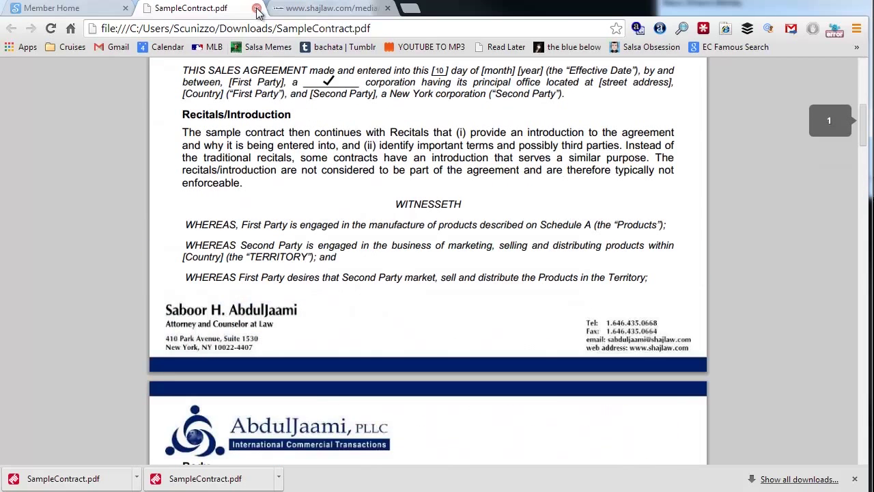
click(257, 11)
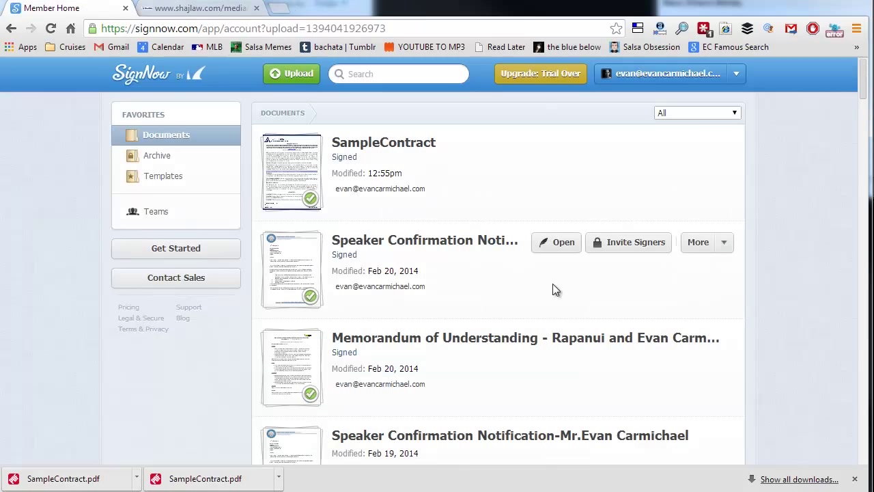
mouse_move(697, 208)
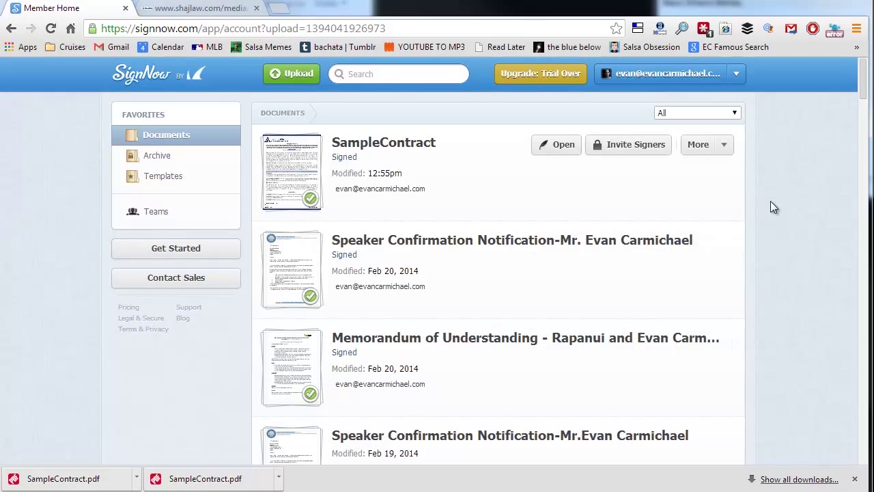
mouse_move(732, 152)
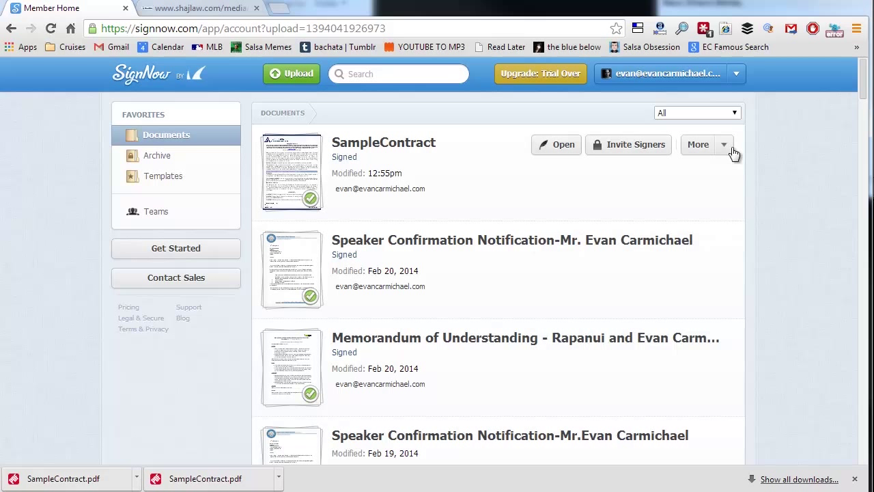
click(706, 145)
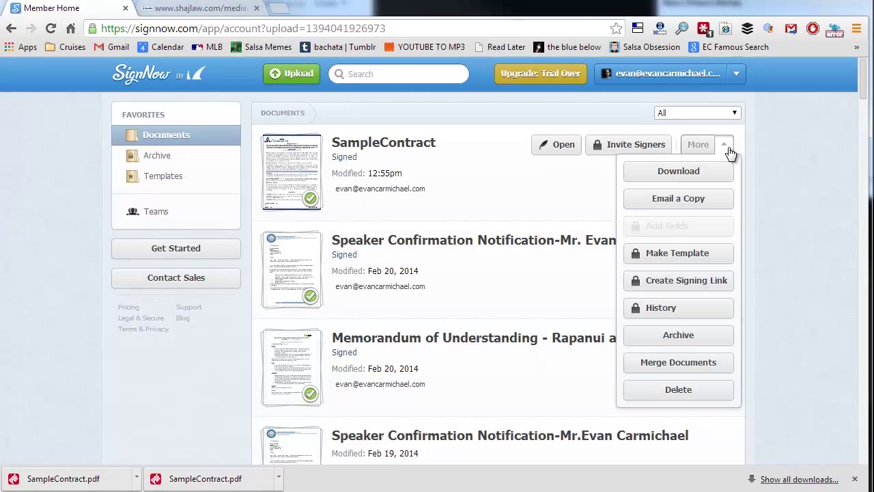
mouse_move(729, 170)
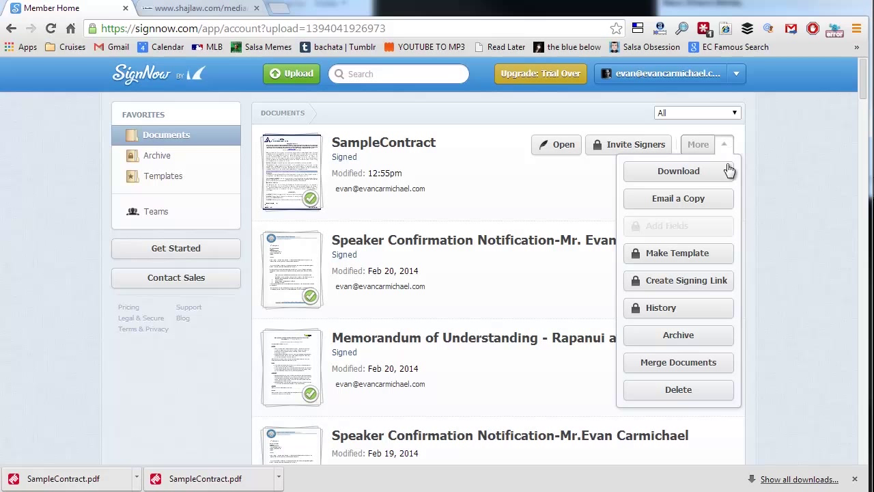
mouse_move(677, 253)
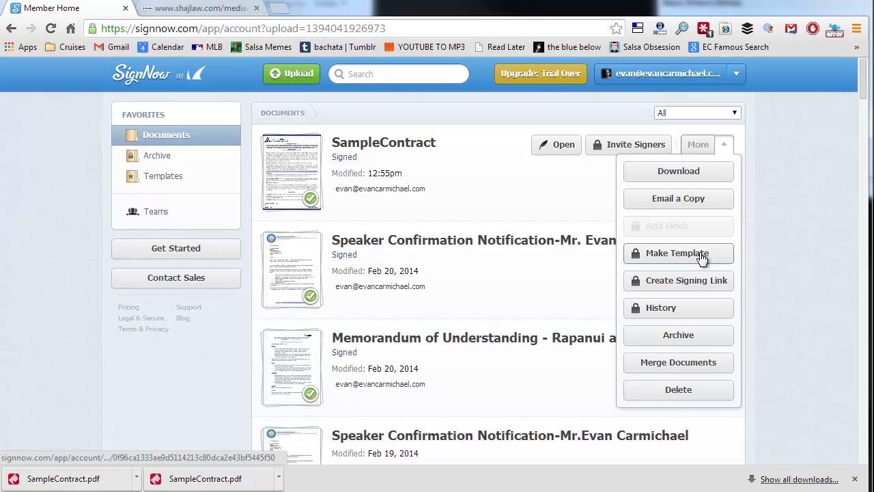
mouse_move(678, 253)
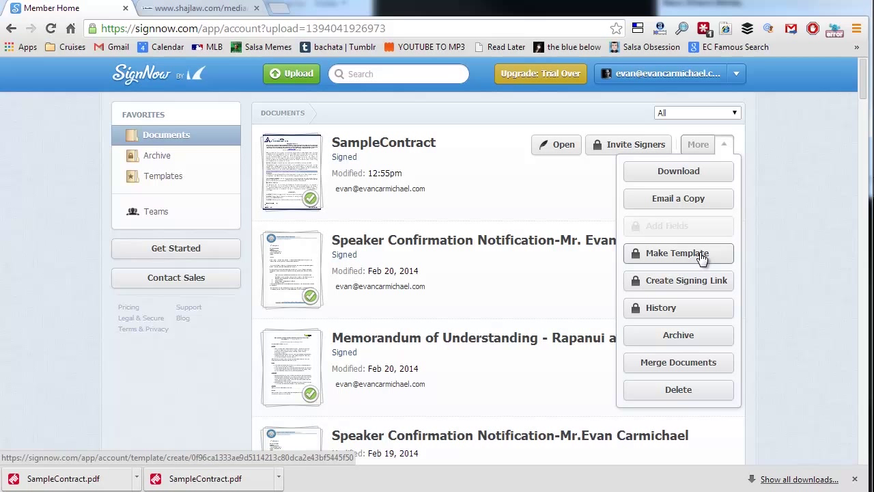
mouse_move(703, 257)
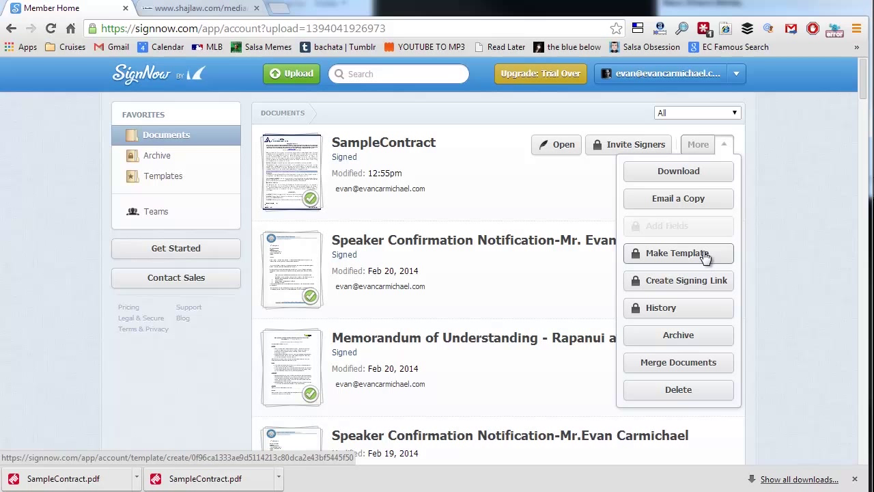
mouse_move(716, 257)
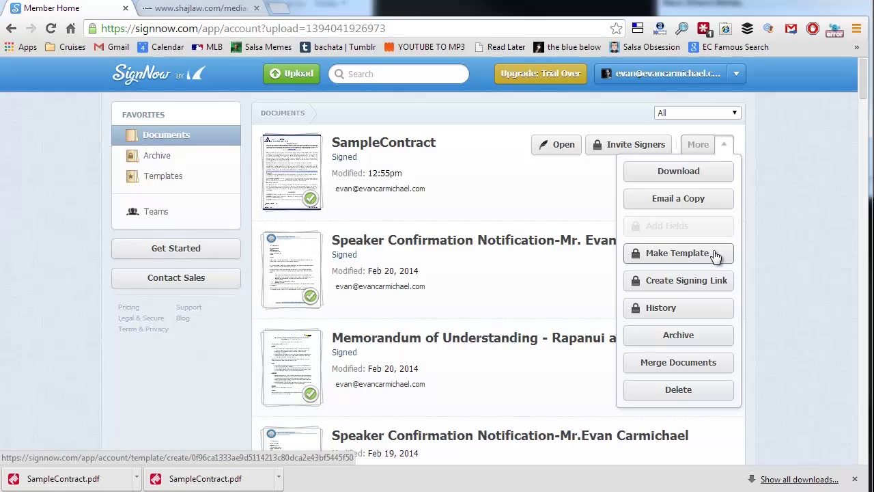
mouse_move(749, 203)
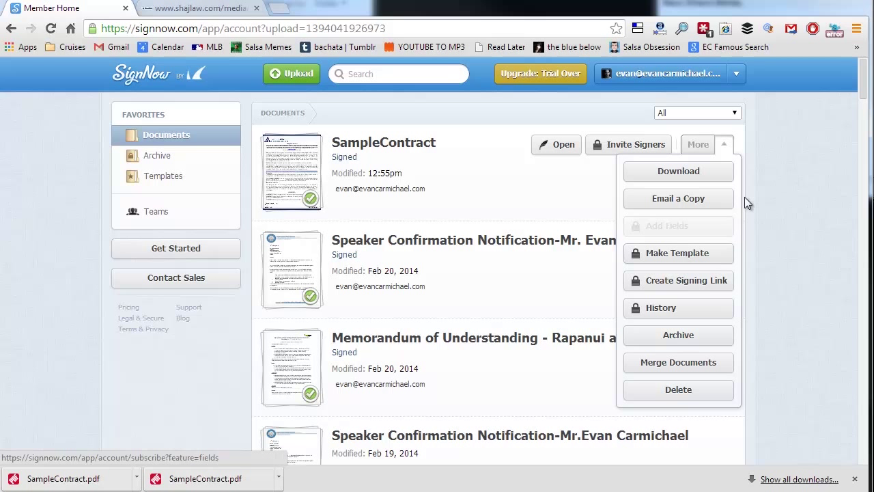
mouse_move(762, 206)
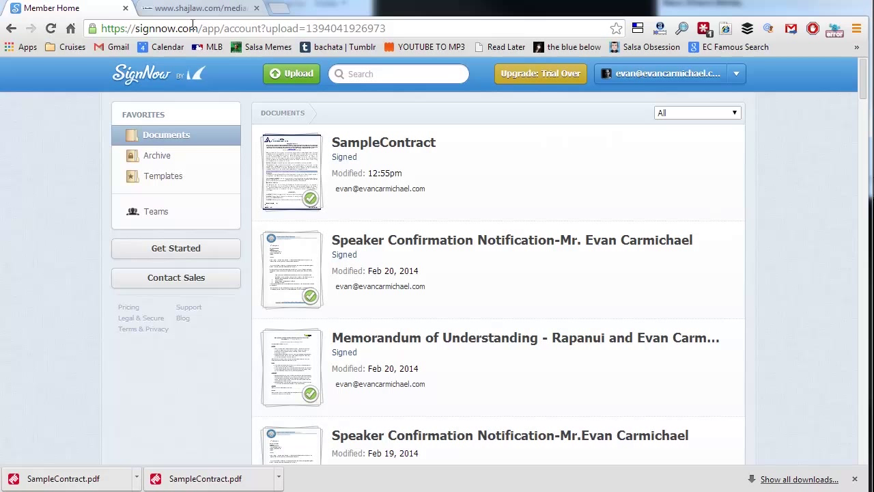
mouse_move(208, 26)
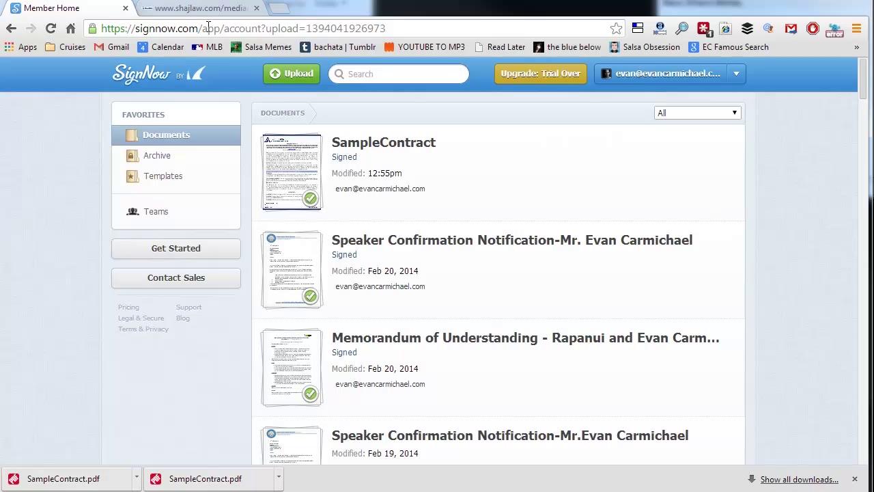